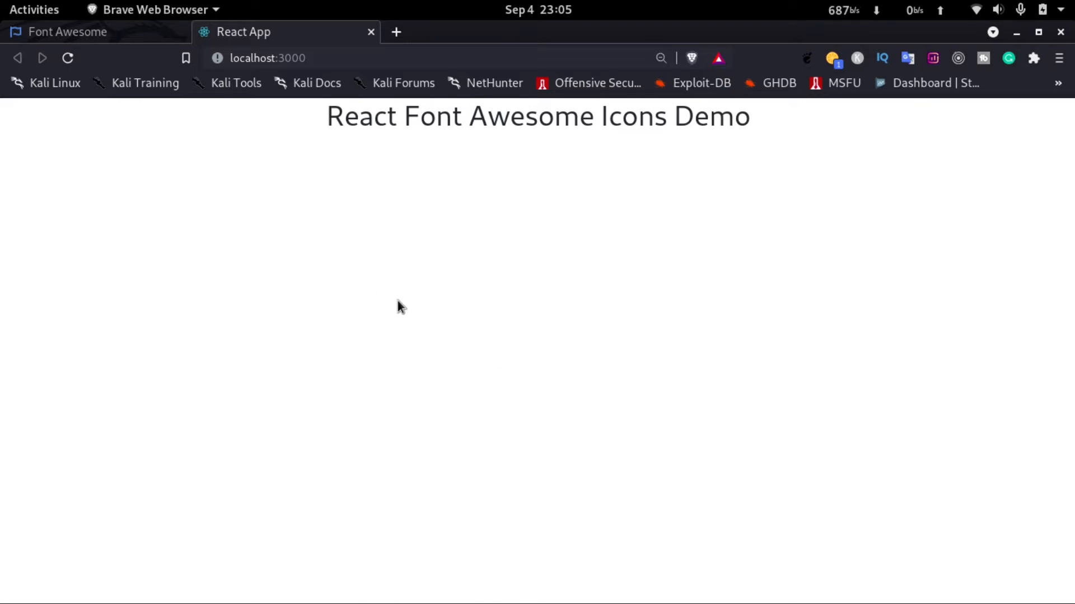
Add an empty <div className="row"></div> below the h1 heading in App.js.
{"action": "left_click", "coordinate": [34, 9]}
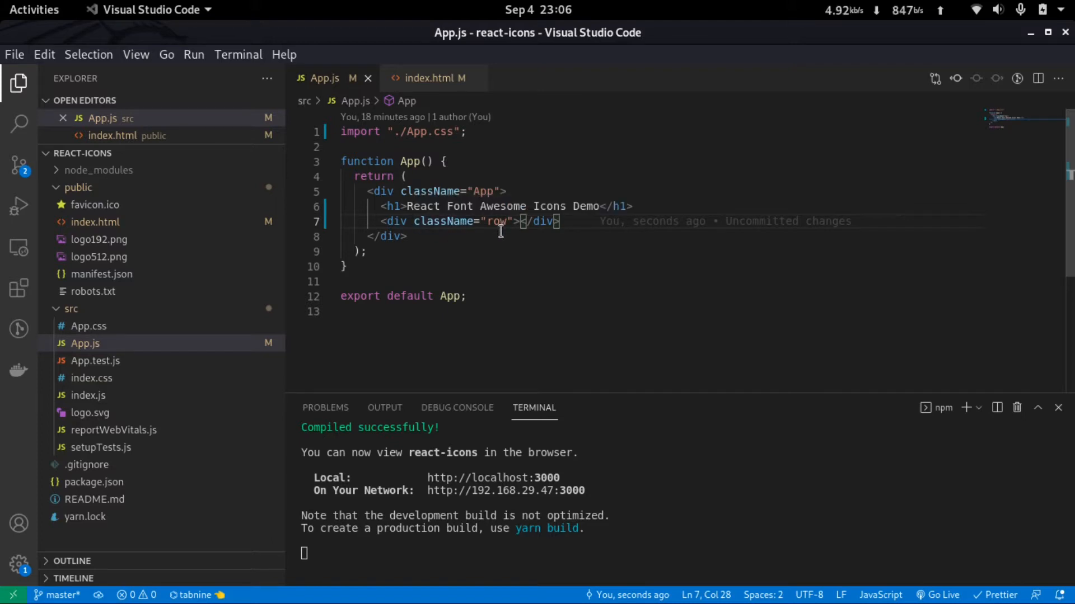
{"action": "mouse_move", "coordinate": [539, 238]}
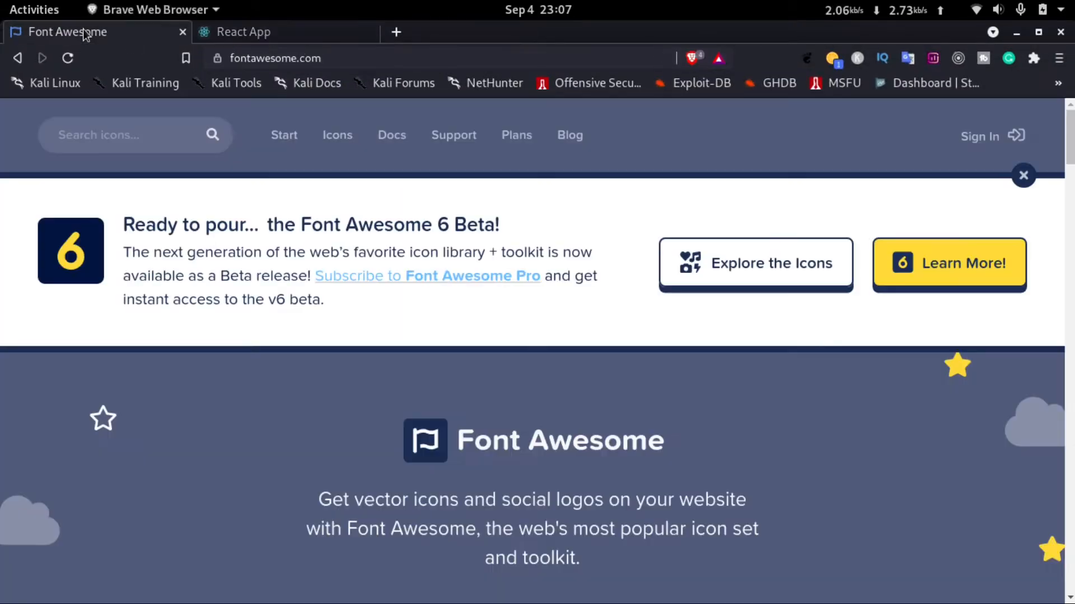
{"action": "mouse_move", "coordinate": [308, 85]}
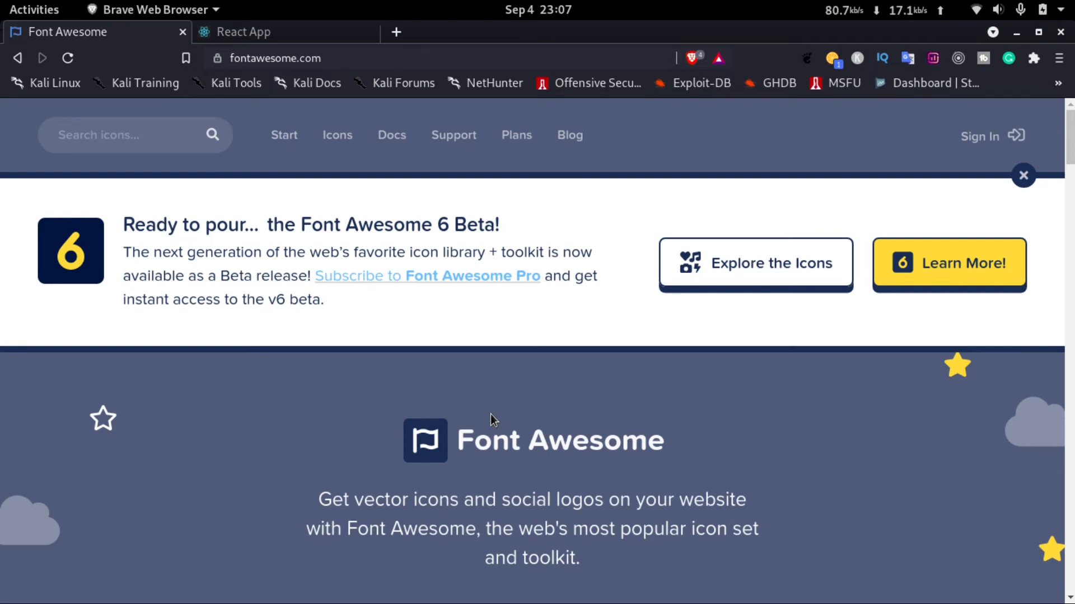
Reach the Font Awesome self-hosting guide from the Start for Free getting-started page.
{"action": "scroll", "scroll_direction": "down", "scroll_amount": 3}
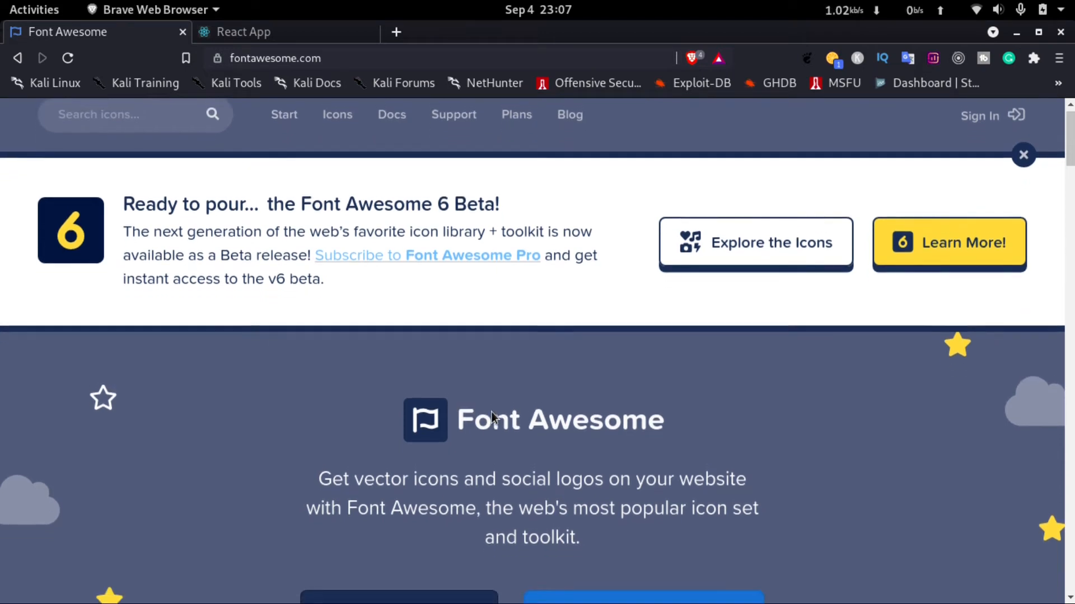
{"action": "scroll", "scroll_direction": "down", "scroll_amount": 3}
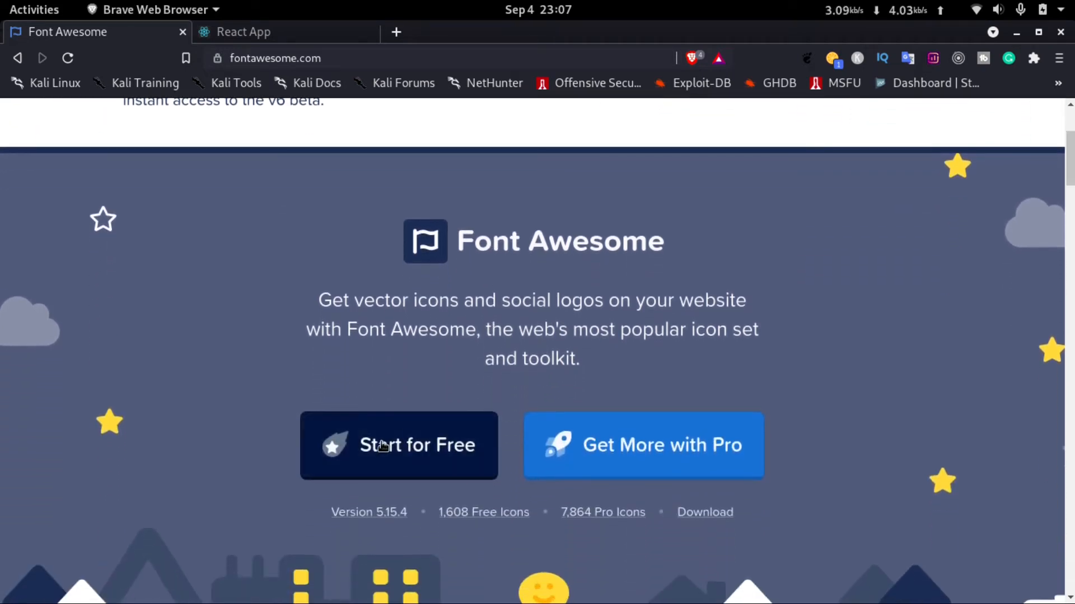
{"action": "left_click", "coordinate": [399, 446]}
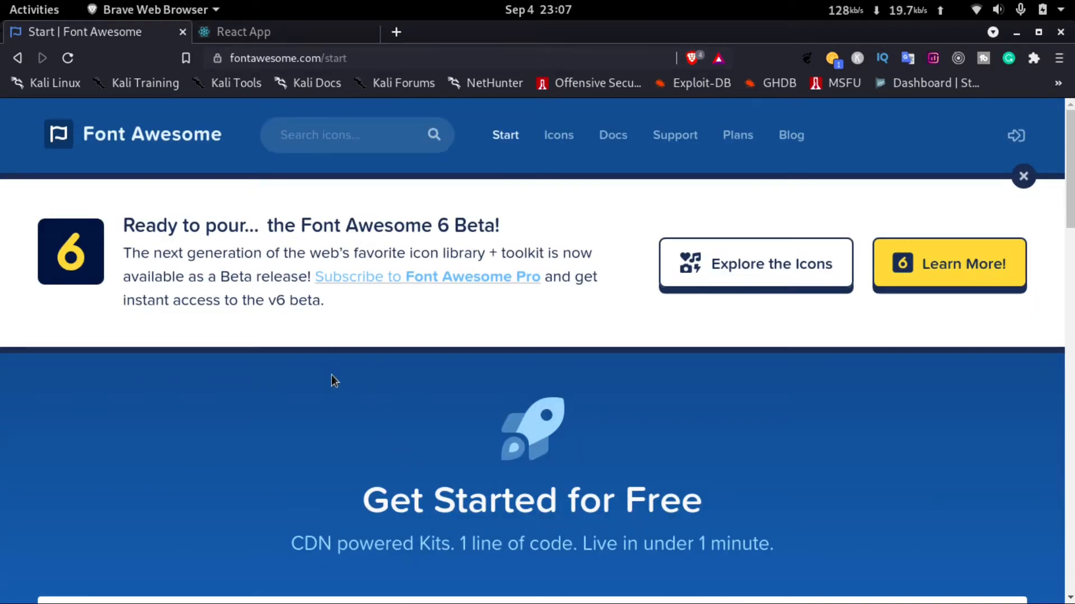
{"action": "scroll", "scroll_direction": "down", "scroll_amount": 3}
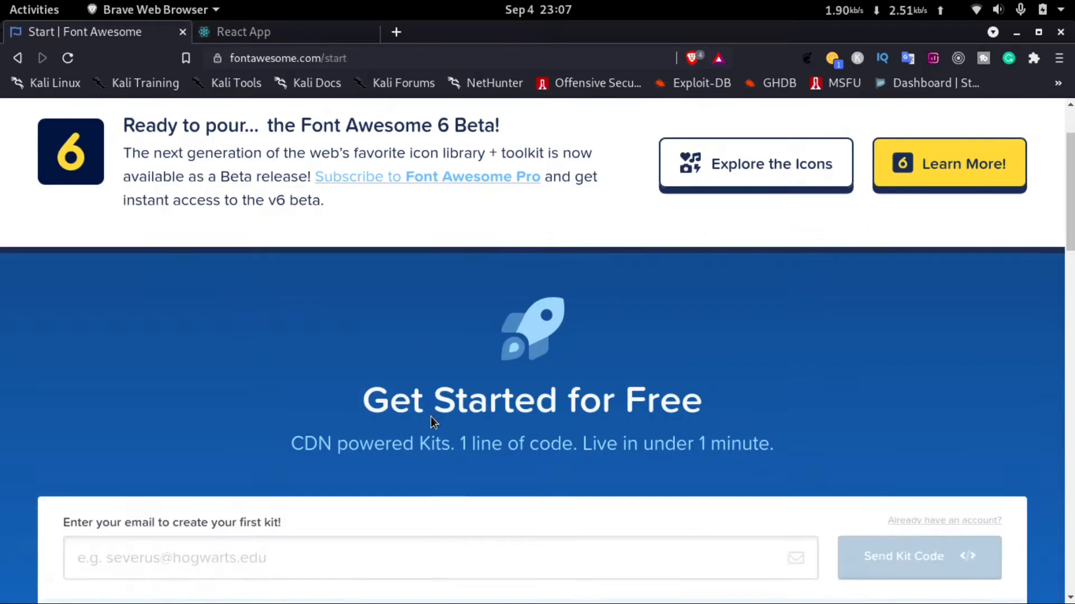
{"action": "scroll", "scroll_direction": "down", "scroll_amount": 3}
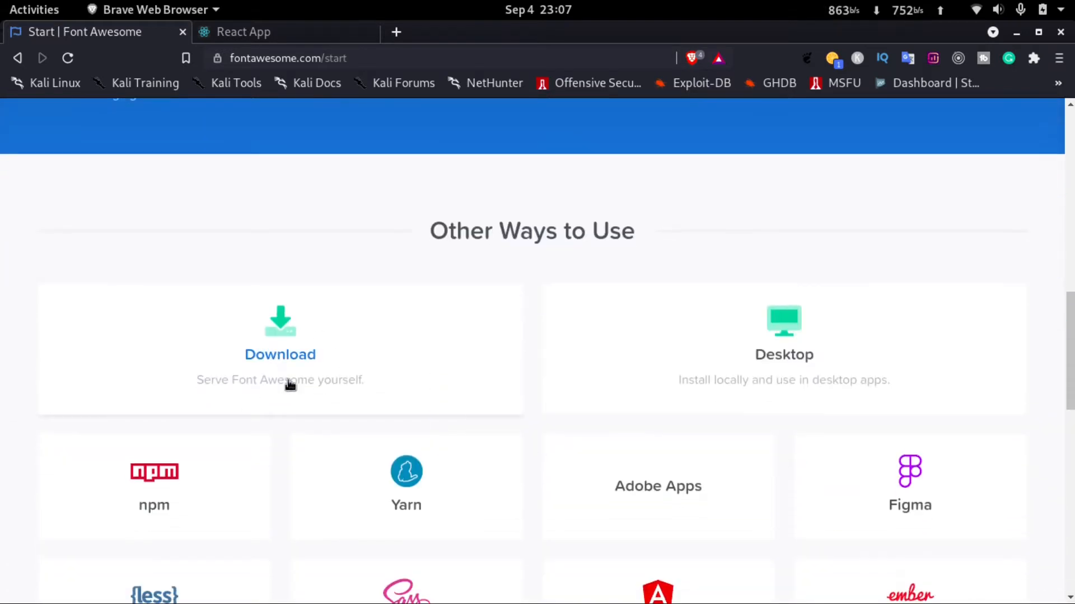
{"action": "mouse_move", "coordinate": [280, 355]}
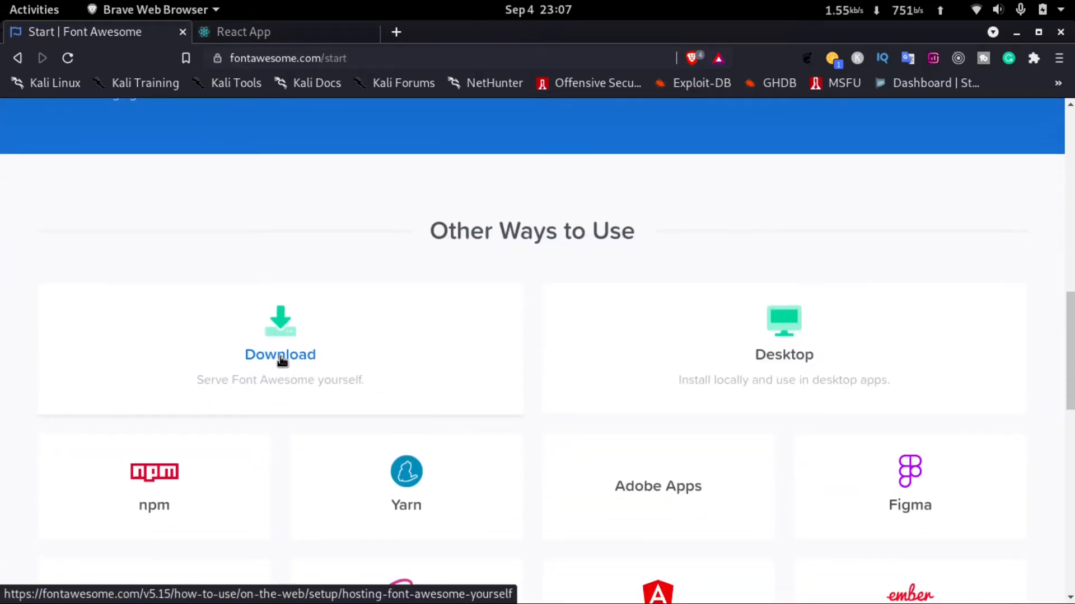
{"action": "left_click", "coordinate": [280, 355]}
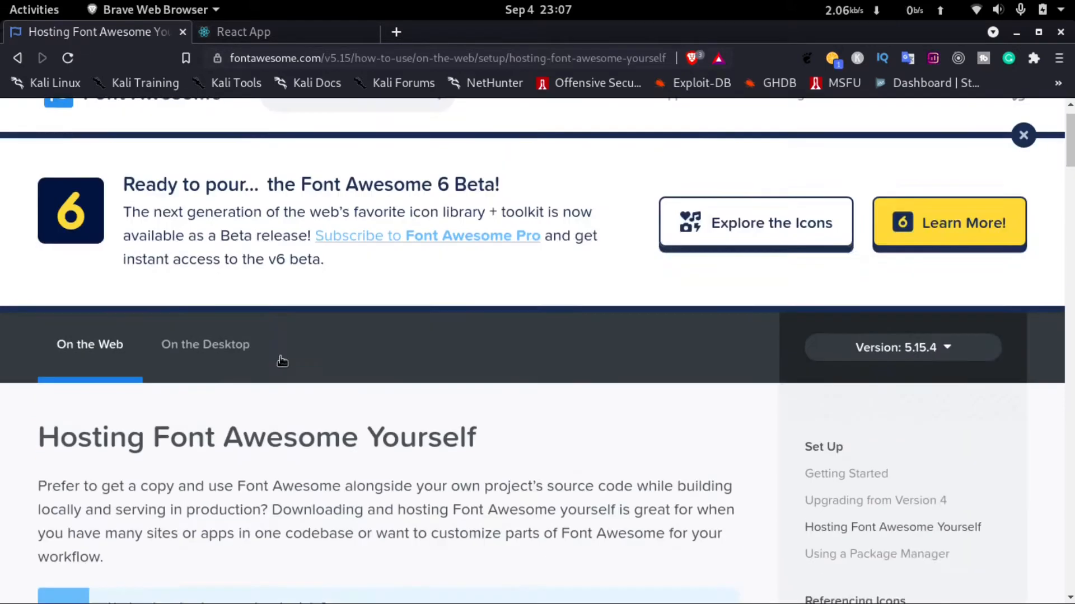
Download fontawesome-free-5.15.4-web.zip and save it to the downloads folder.
{"action": "scroll", "scroll_direction": "down", "scroll_amount": 3}
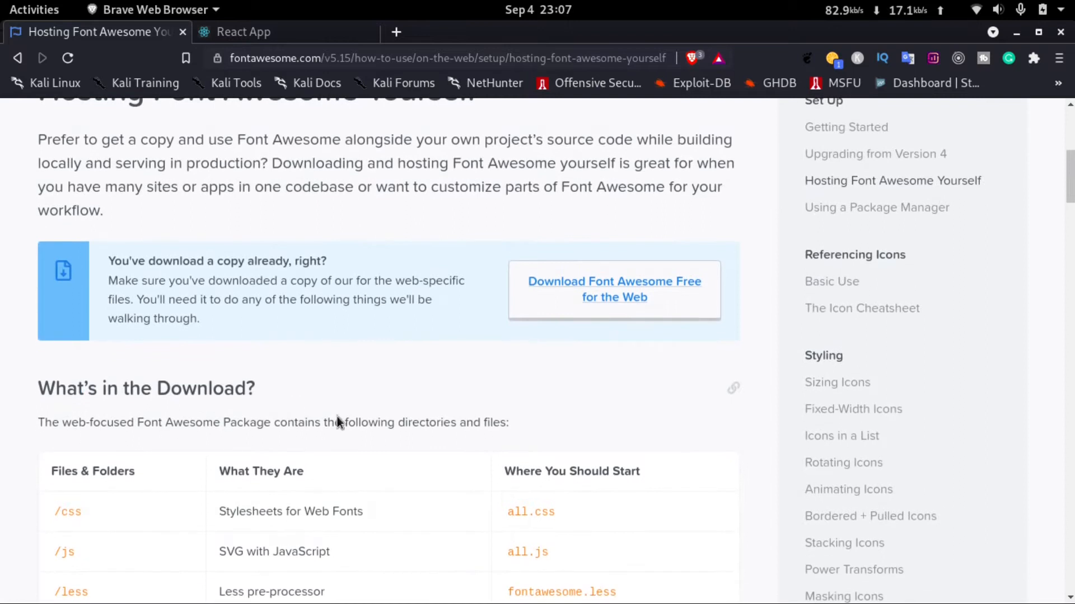
{"action": "scroll", "scroll_direction": "down", "scroll_amount": 3}
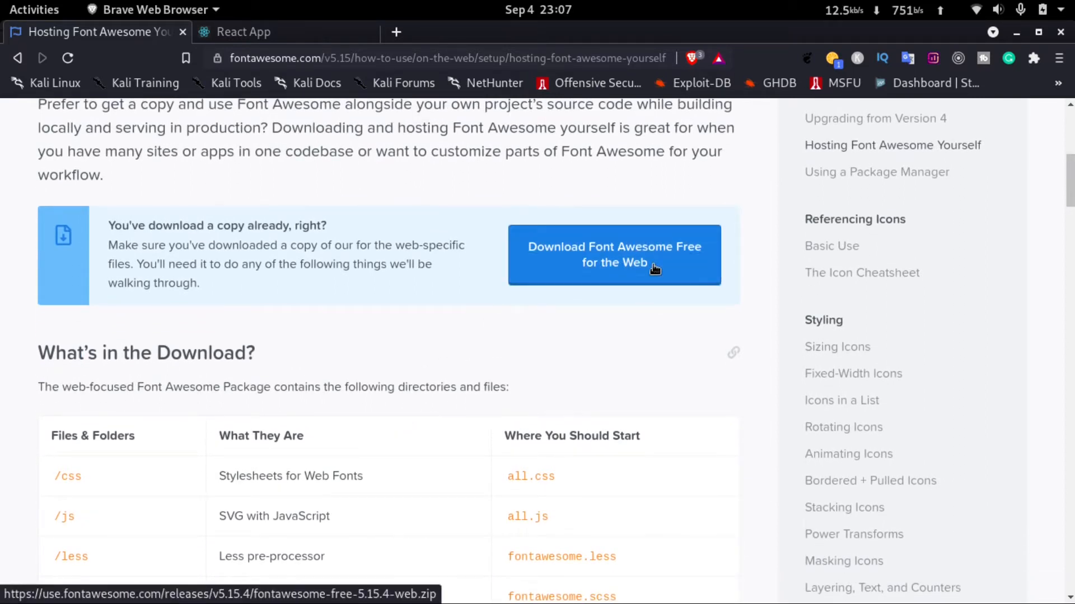
{"action": "left_click", "coordinate": [613, 254]}
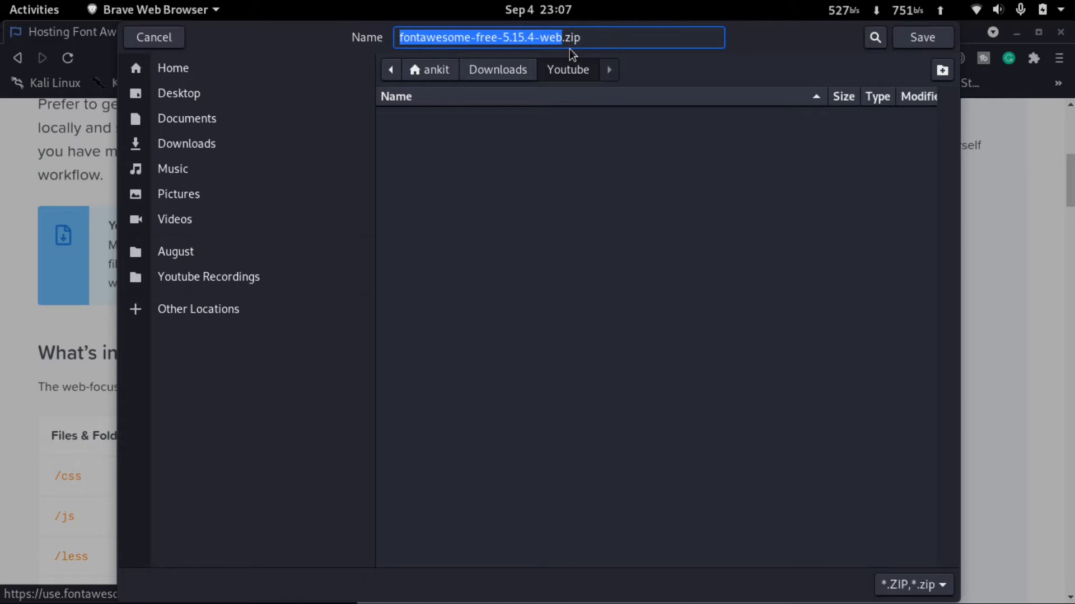
{"action": "left_click", "coordinate": [921, 37]}
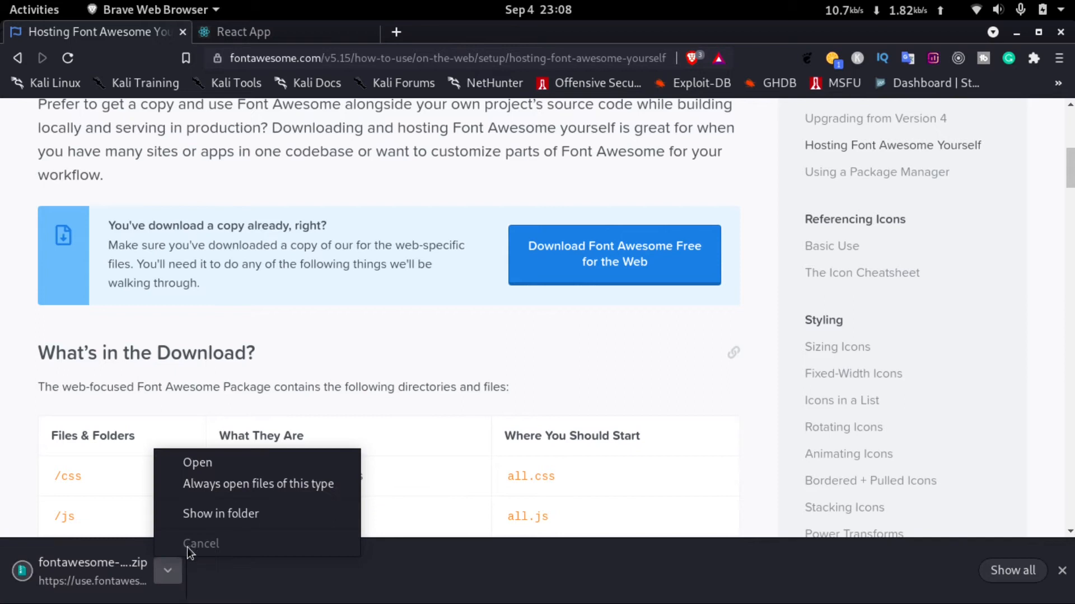
Show the downloaded zip in Files and extract it into the same folder.
{"action": "left_click", "coordinate": [220, 514]}
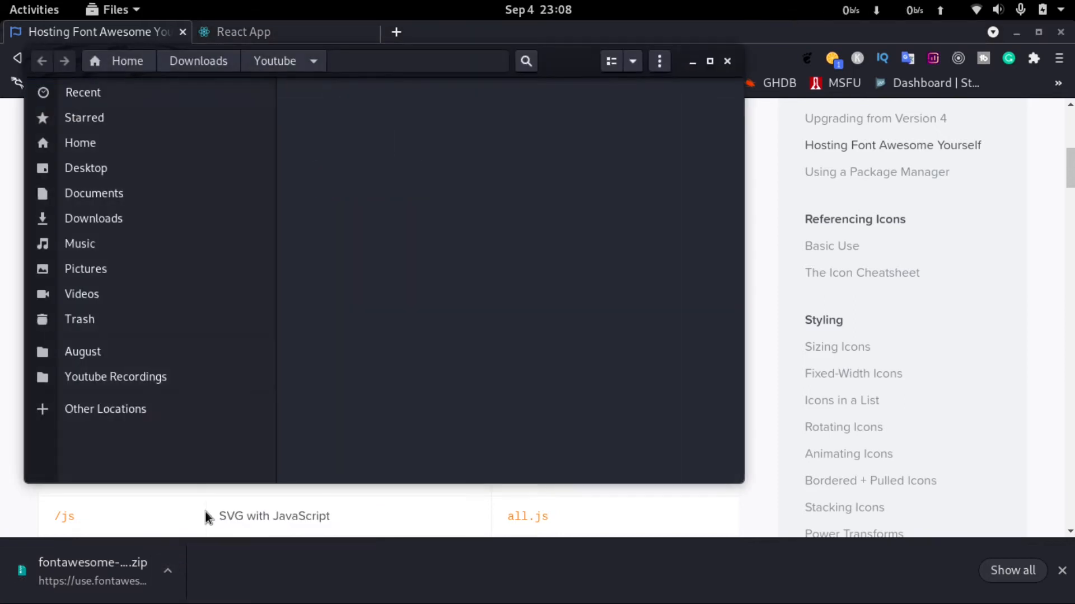
{"action": "left_click", "coordinate": [368, 126]}
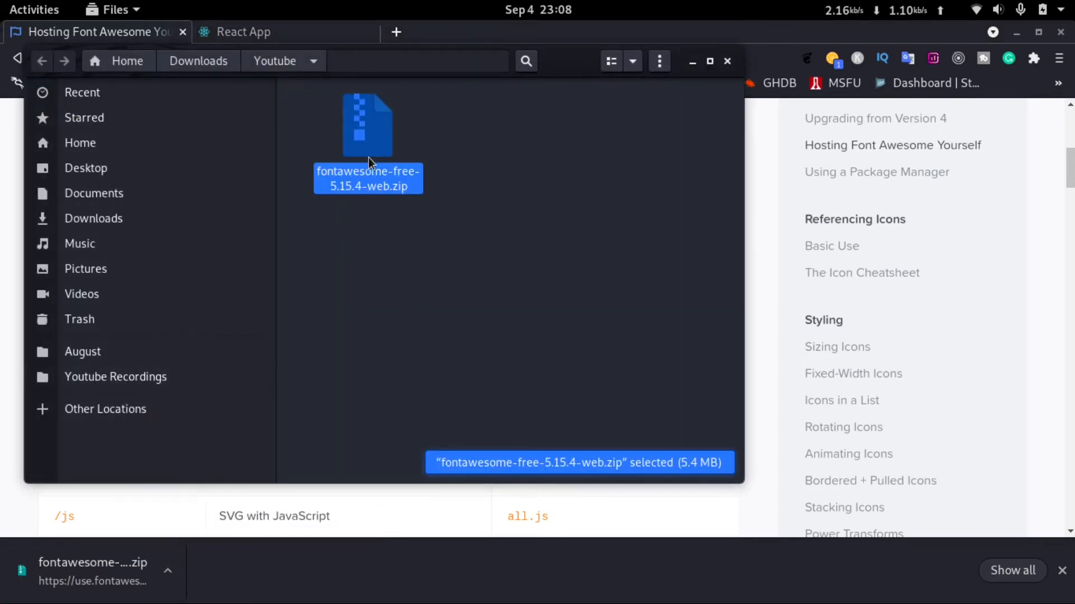
{"action": "right_click", "coordinate": [368, 127]}
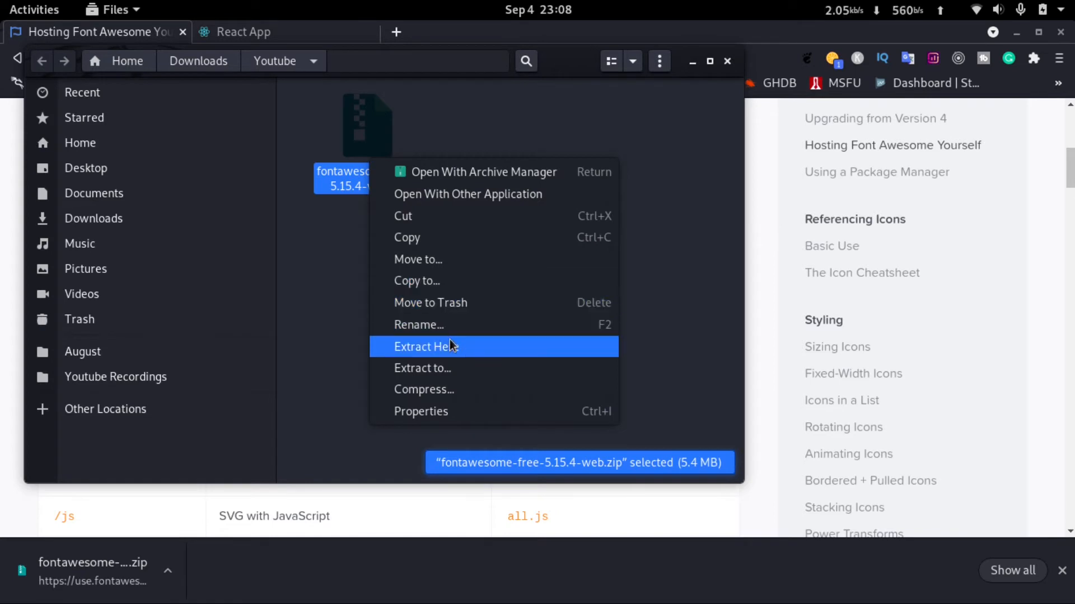
{"action": "left_click", "coordinate": [425, 346]}
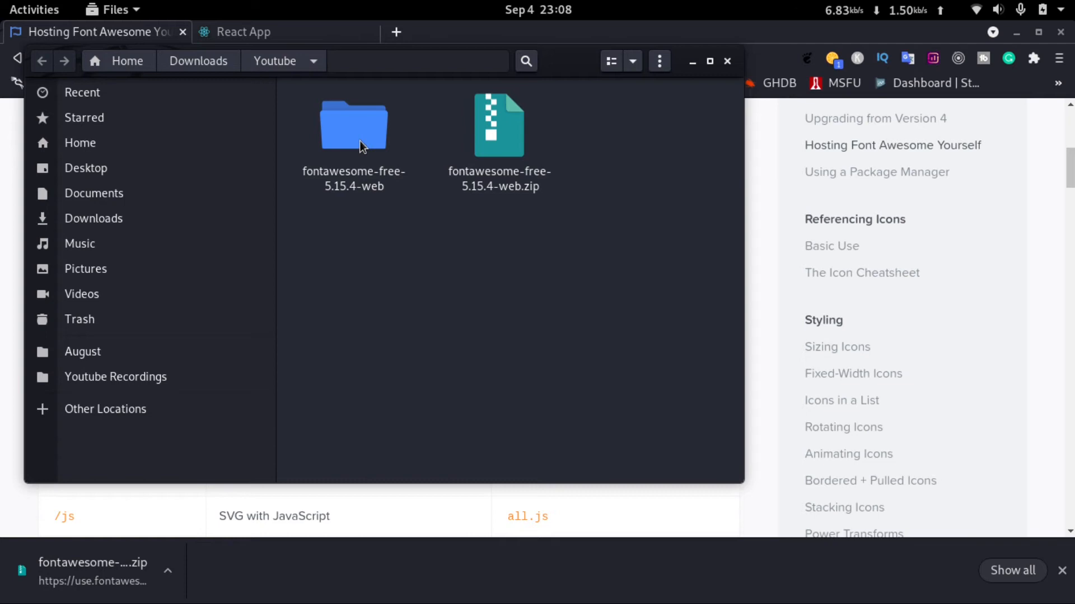
Rename the extracted folder to fontawesome-icons.
{"action": "right_click", "coordinate": [353, 124]}
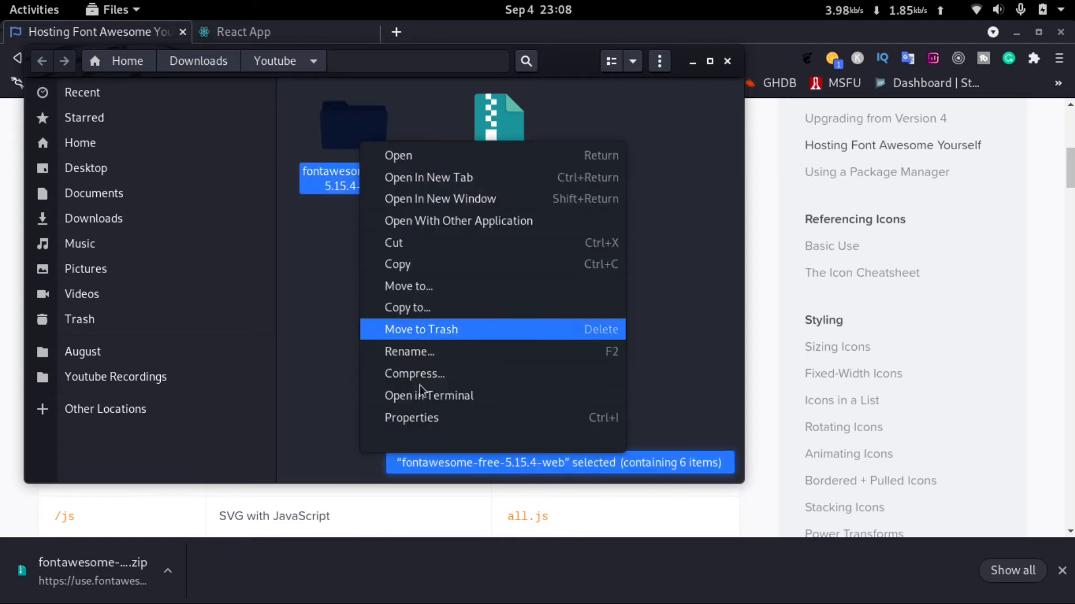
{"action": "left_click", "coordinate": [409, 350]}
{"action": "type", "text": "fontawesome-icon"}
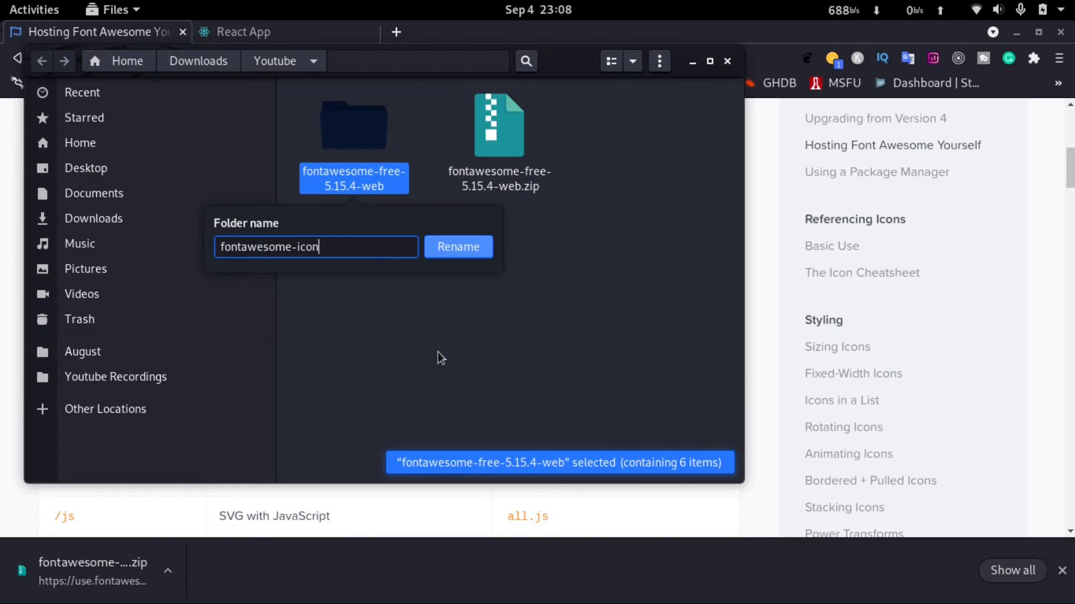
{"action": "left_click", "coordinate": [458, 246]}
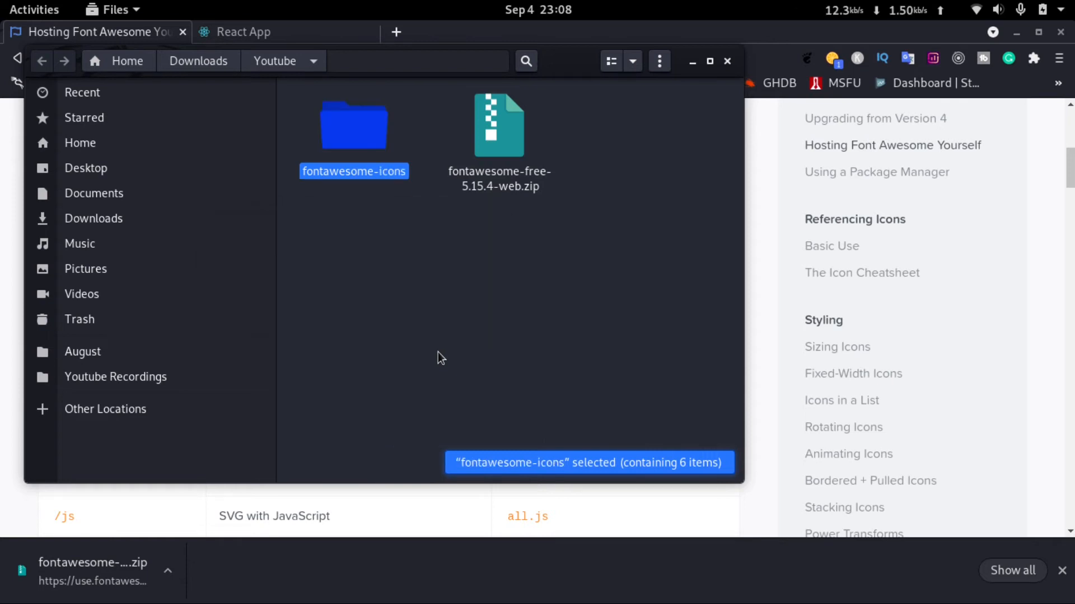
{"action": "mouse_move", "coordinate": [352, 162]}
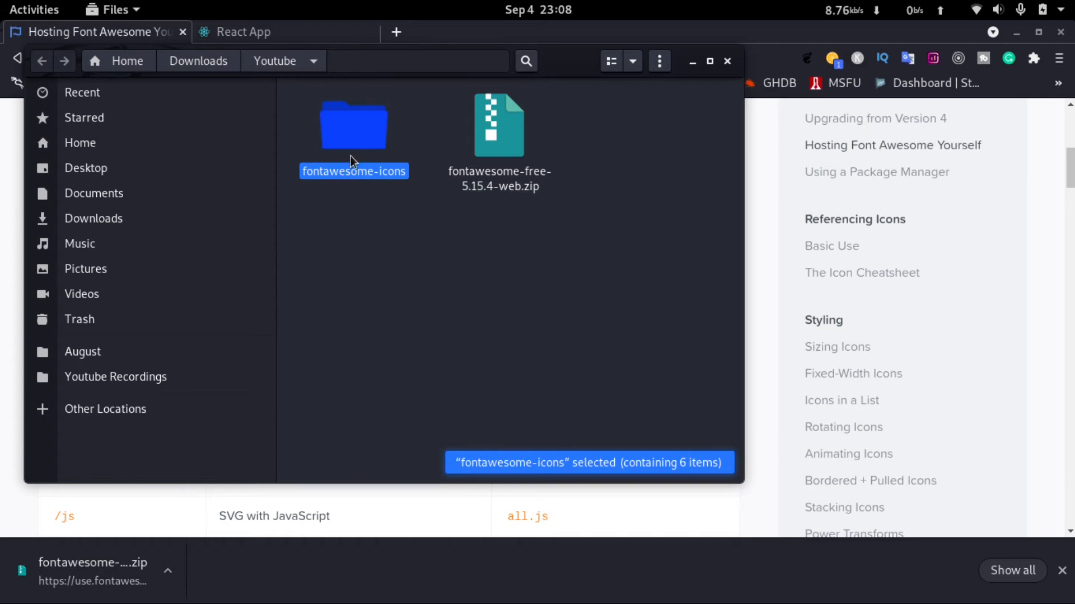
{"action": "left_click", "coordinate": [34, 10]}
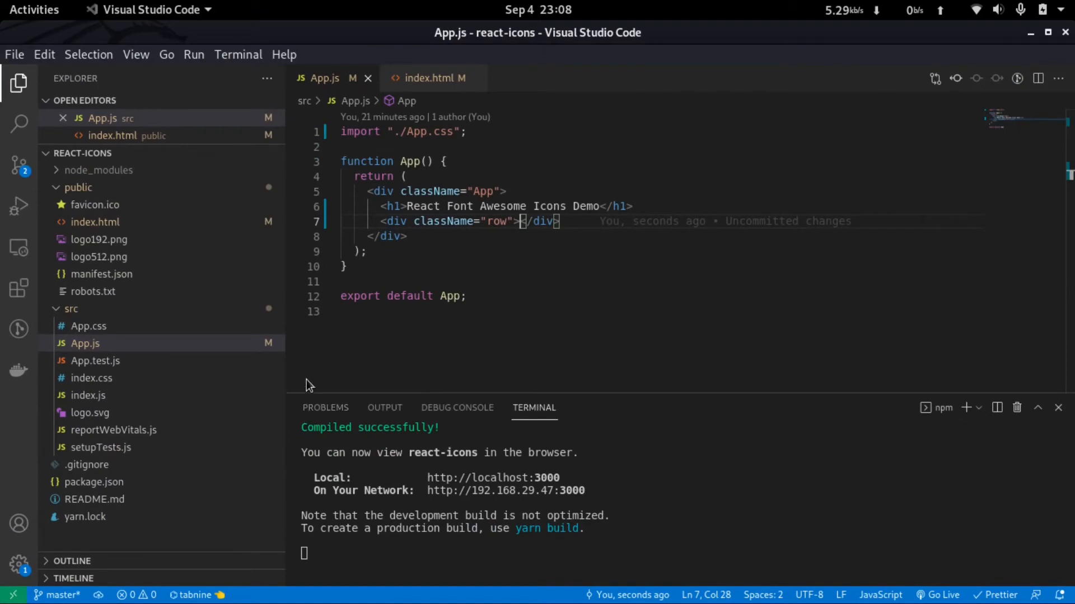
Reveal the project's public folder in the file manager from the VS Code Explorer.
{"action": "left_click", "coordinate": [78, 187]}
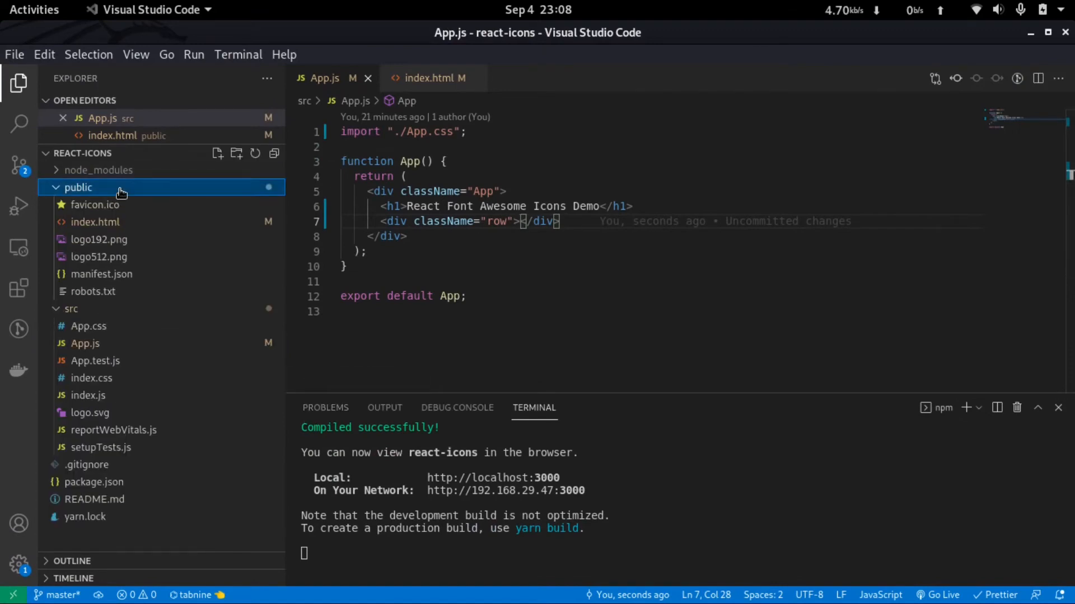
{"action": "right_click", "coordinate": [79, 187]}
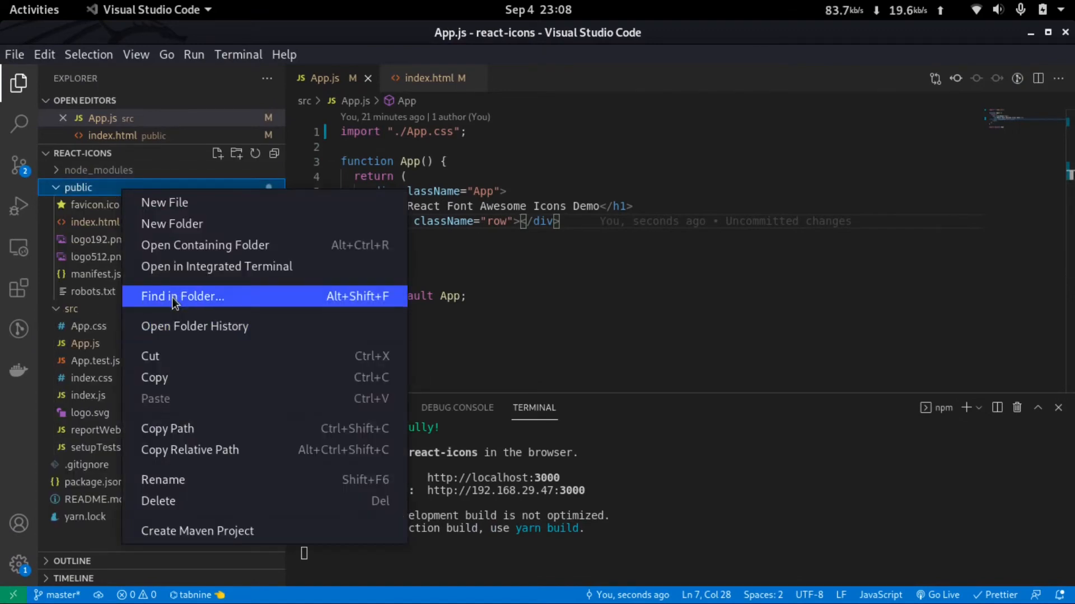
{"action": "mouse_move", "coordinate": [229, 250]}
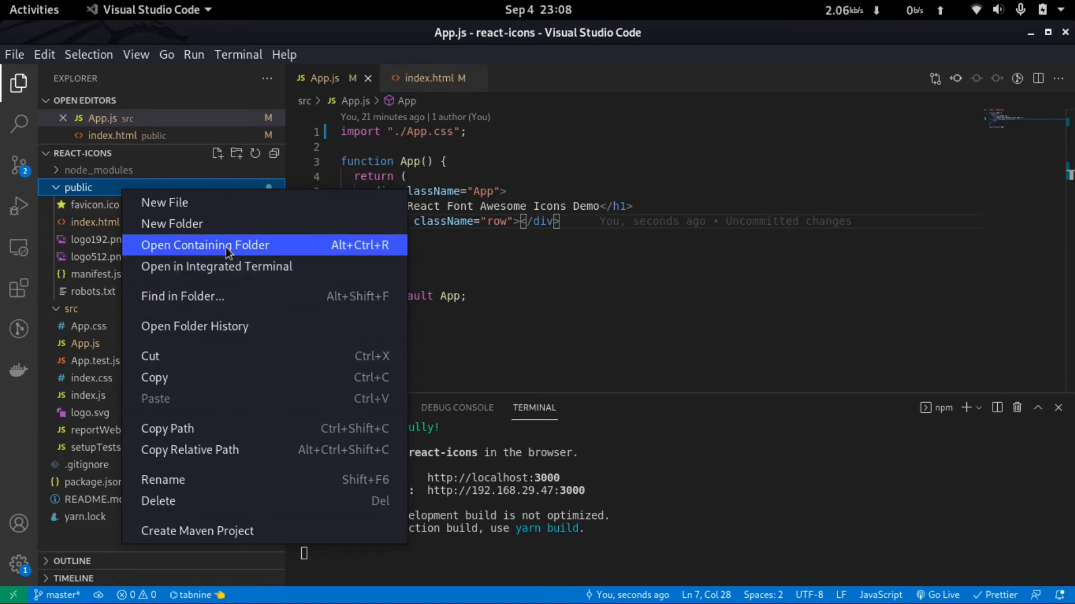
{"action": "left_click", "coordinate": [204, 245]}
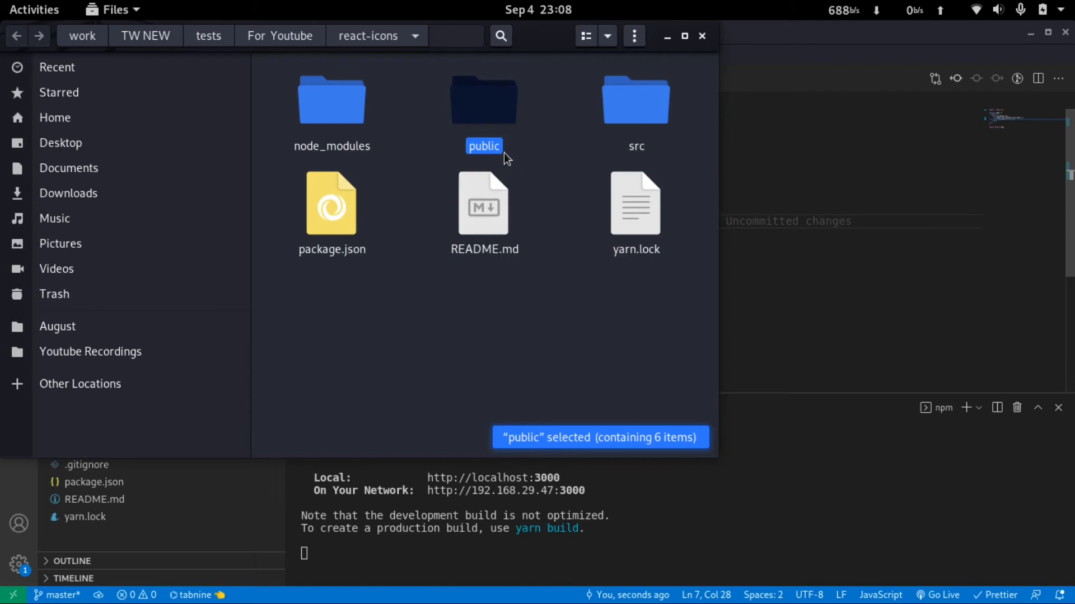
Paste the fontawesome-icons folder into the react-icons project's public folder.
{"action": "double_click", "coordinate": [484, 100]}
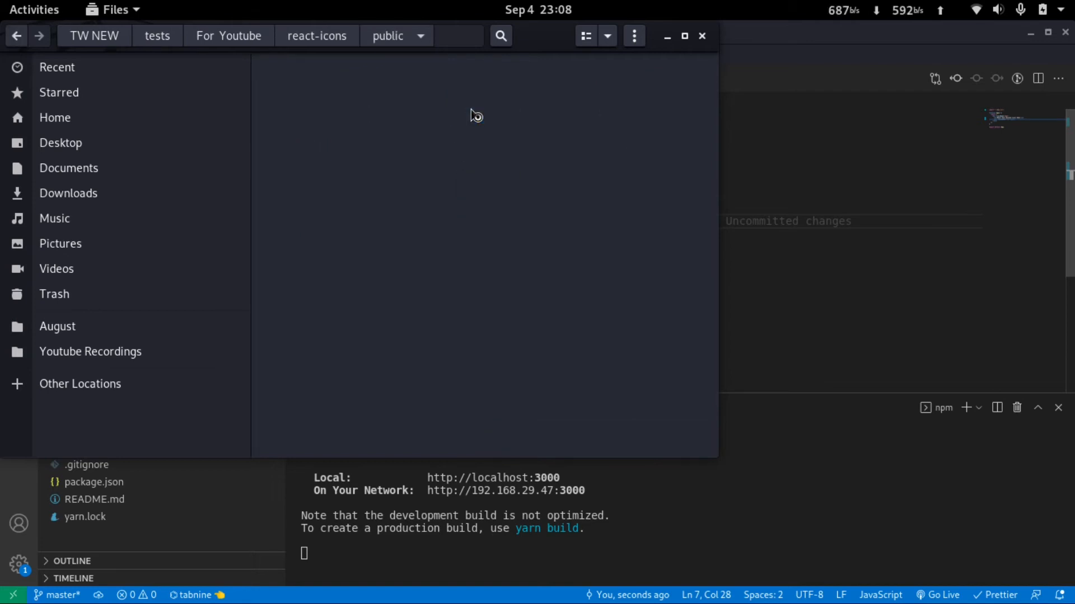
{"action": "right_click", "coordinate": [480, 407]}
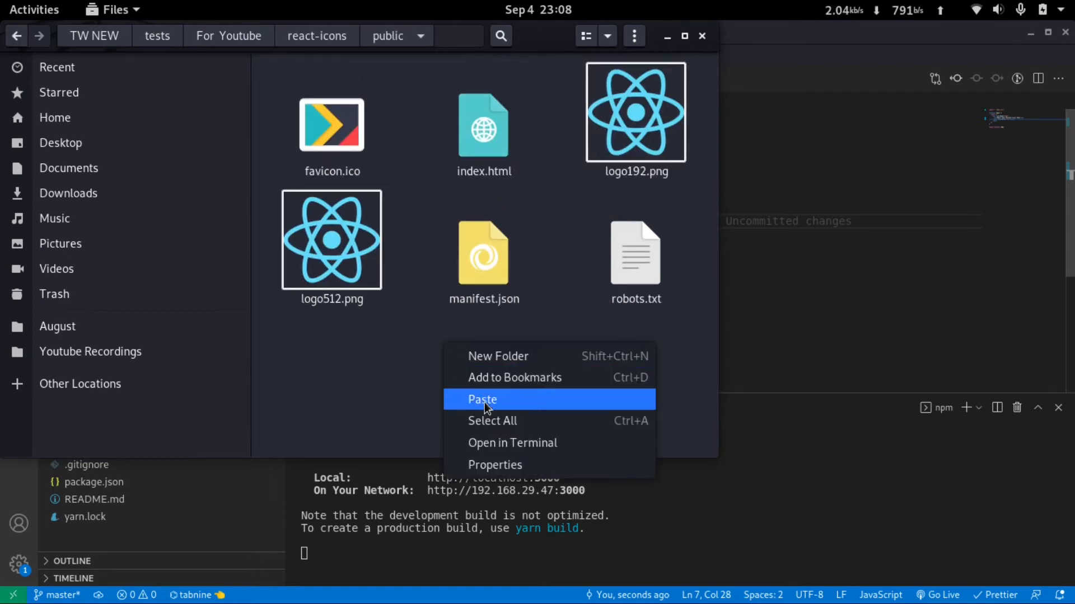
{"action": "left_click", "coordinate": [481, 400]}
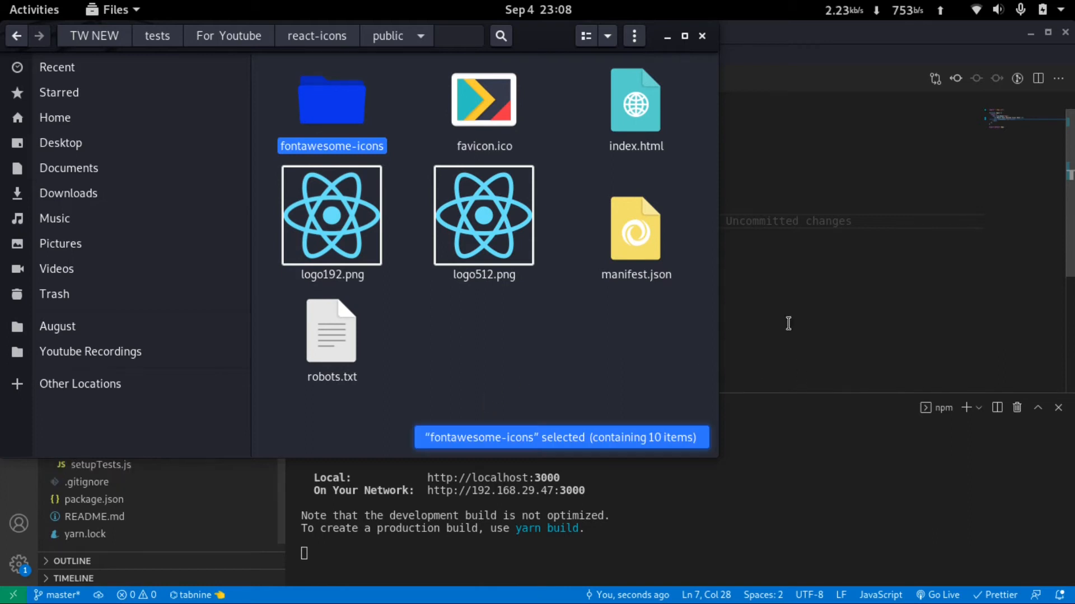
{"action": "left_click", "coordinate": [33, 10]}
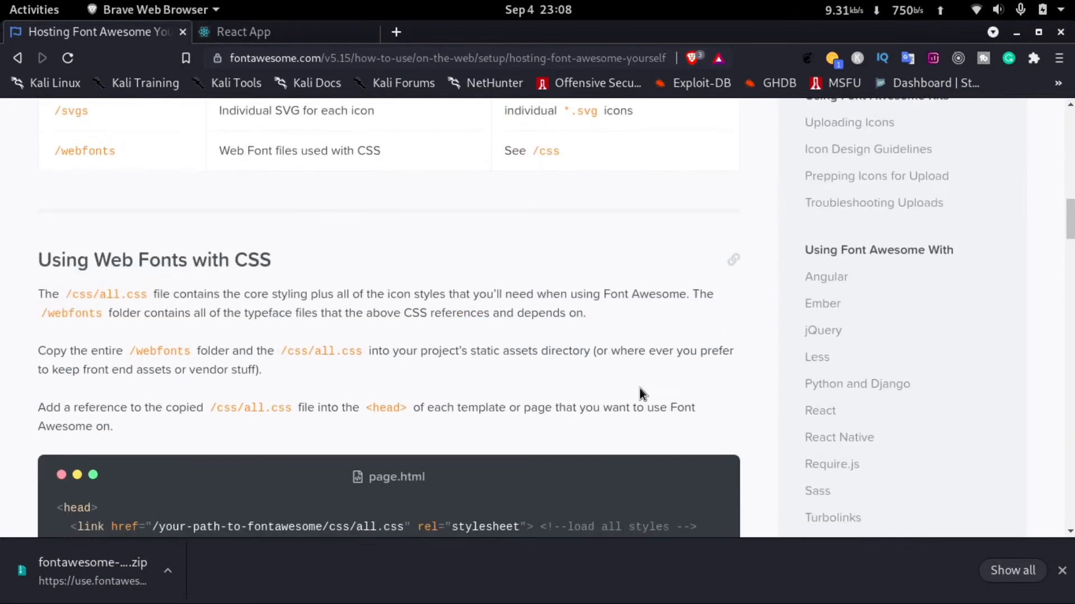
Select the example <link rel="stylesheet"> line in the hosting guide's page.html sample.
{"action": "scroll", "scroll_direction": "down", "scroll_amount": 3}
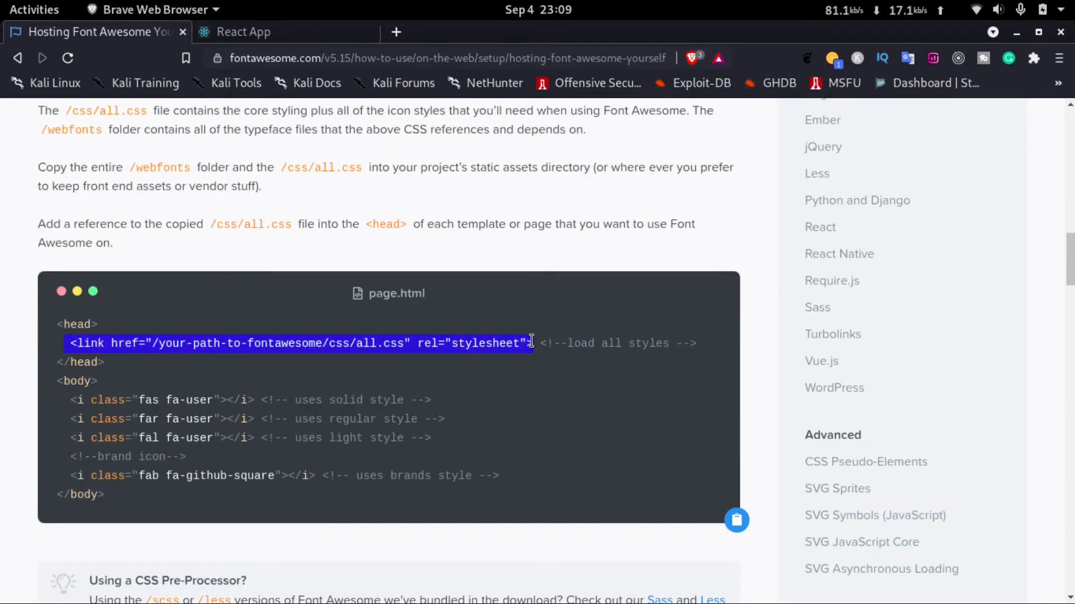
{"action": "left_click", "coordinate": [34, 9]}
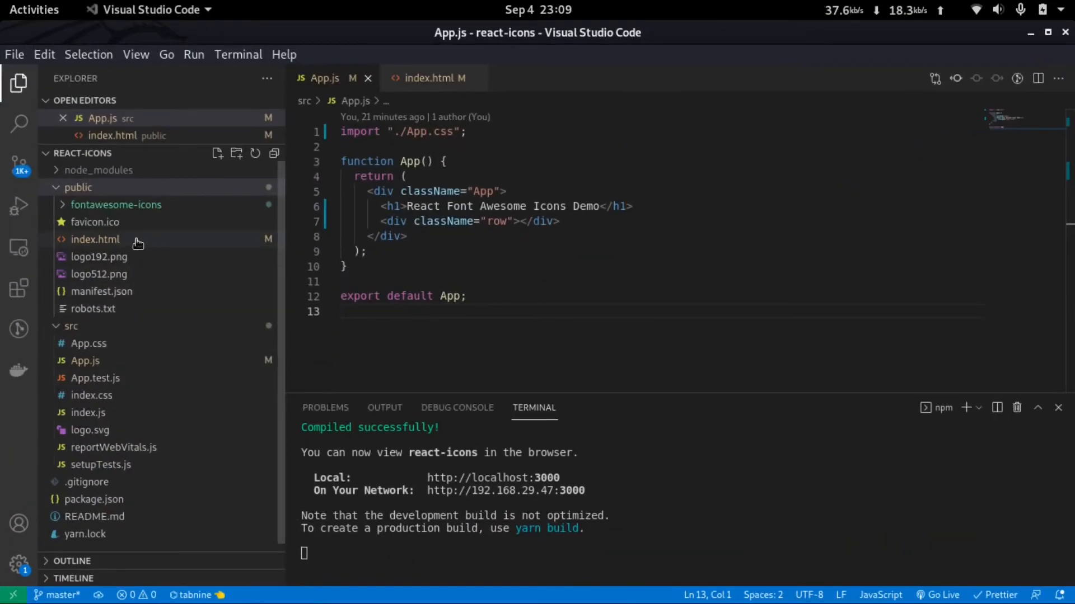
Add a stylesheet link to ./fontawesome-icons/css/all.css in index.html's head.
{"action": "left_click", "coordinate": [95, 239]}
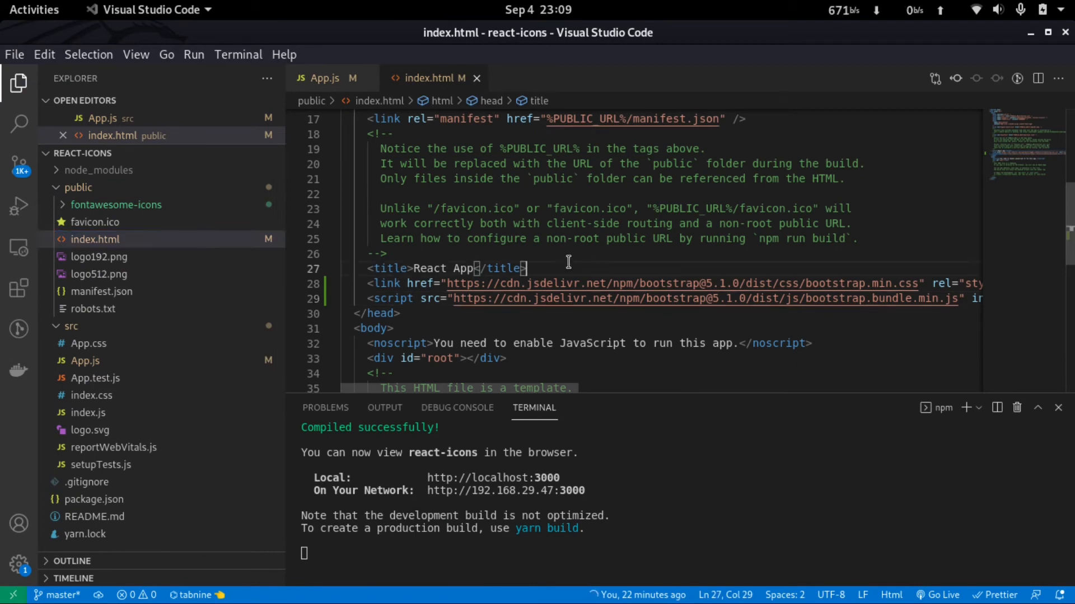
{"action": "type", "text": "<link href=\"/your-path-to-fontawesome/css/all.css\" rel=\"stylesheet\">"}
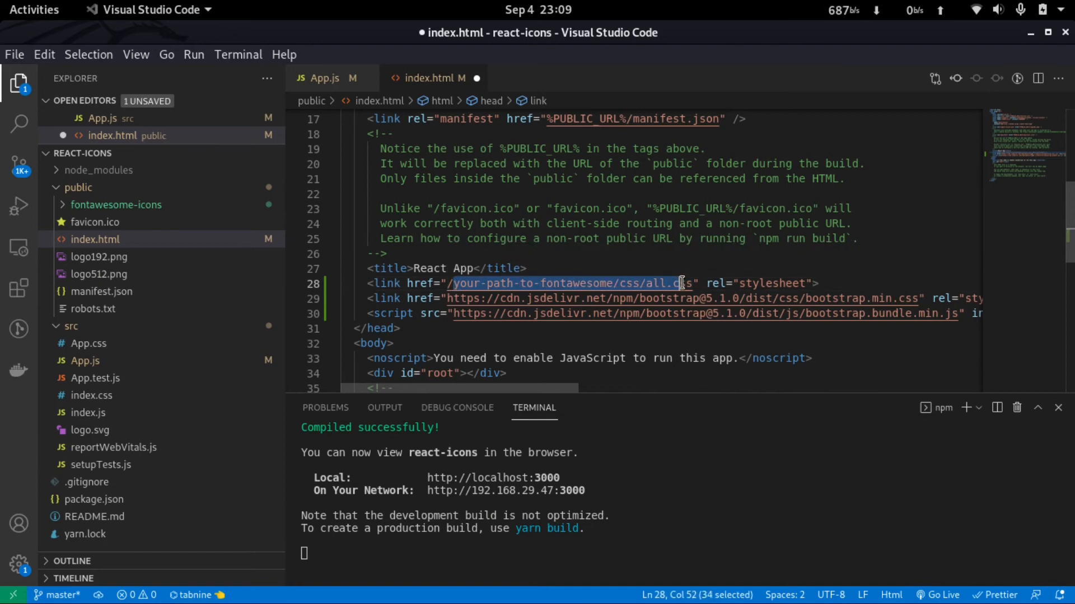
{"action": "key", "text": "Delete"}
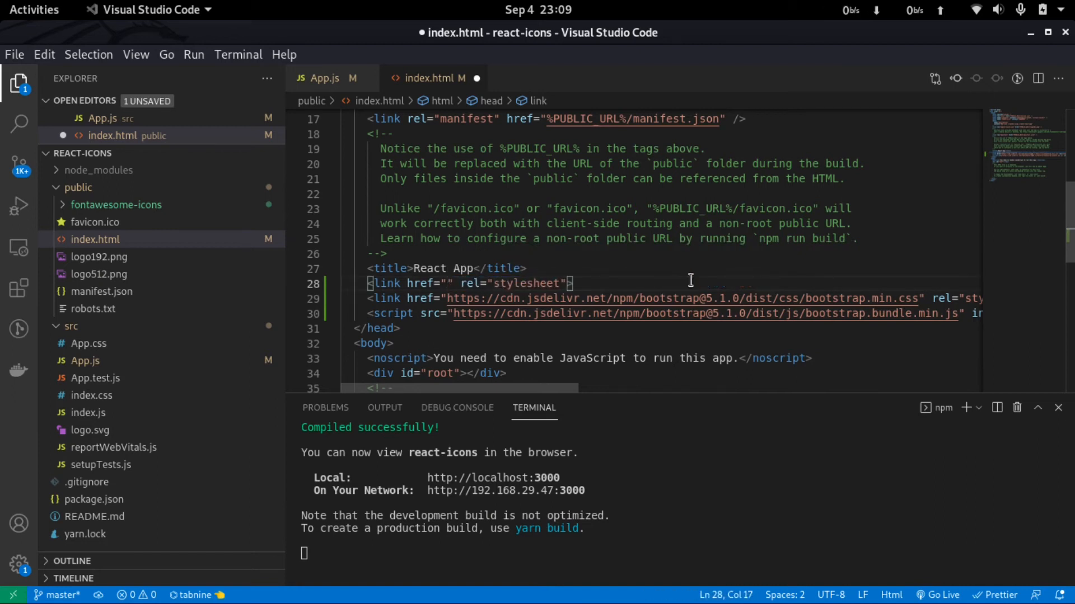
{"action": "type", "text": "./fontawesome-icons/"}
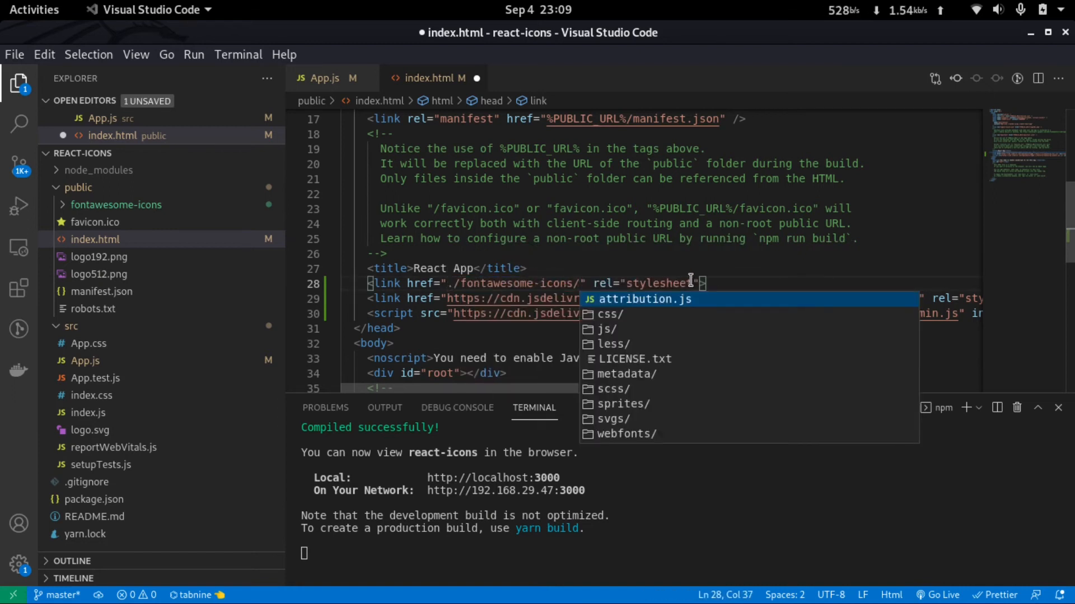
{"action": "type", "text": "css/"}
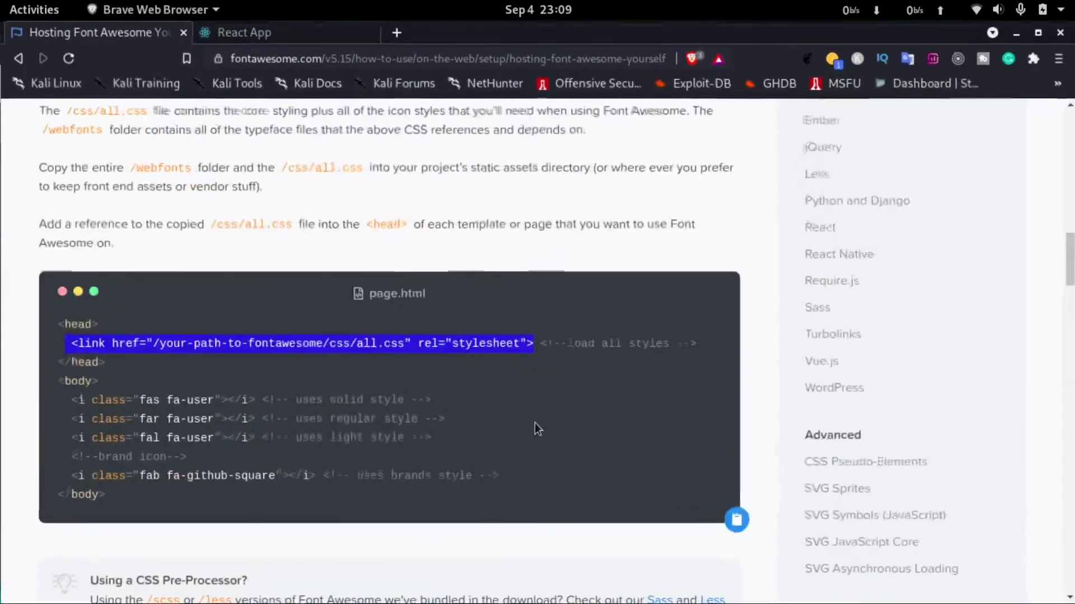
Select the <i class="fas fa-user"></i> solid icon tag in the guide's example.
{"action": "scroll", "scroll_direction": "down", "scroll_amount": 3}
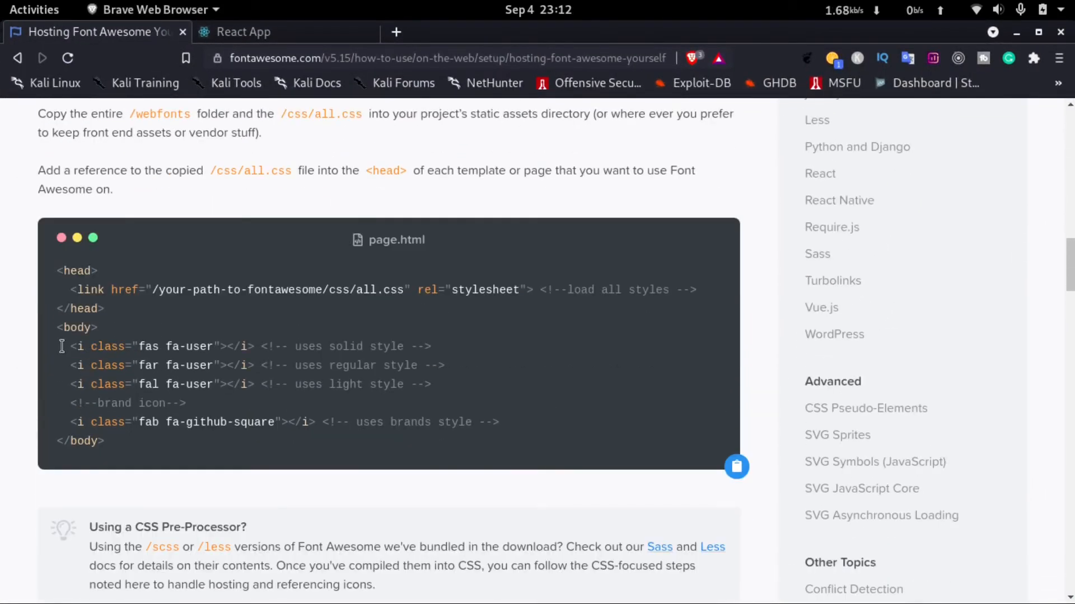
{"action": "left_click_drag", "start_coordinate": [67, 346], "coordinate": [252, 346]}
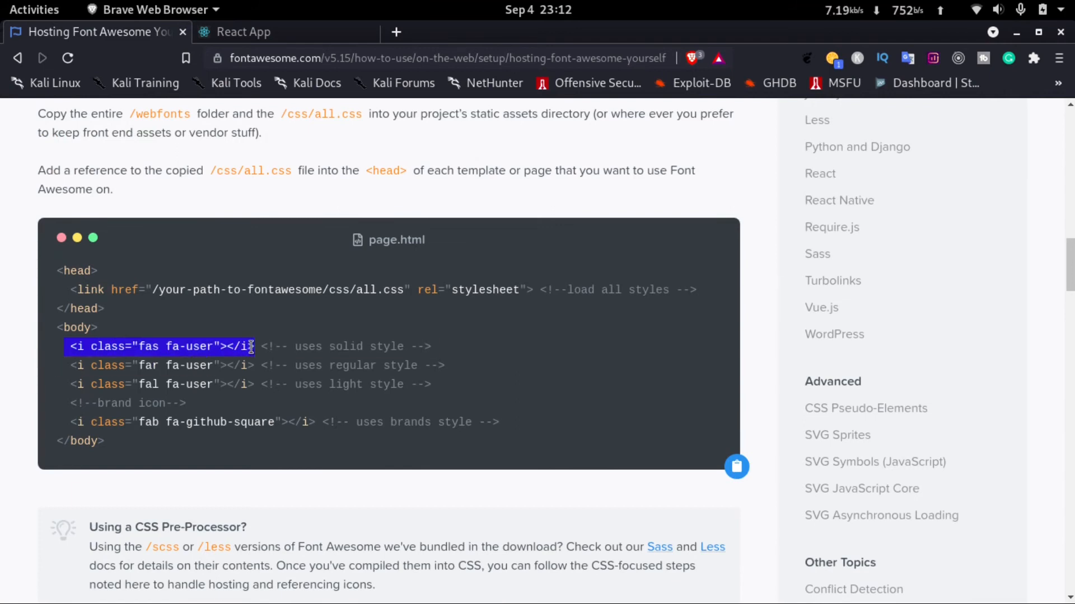
{"action": "left_click", "coordinate": [33, 10]}
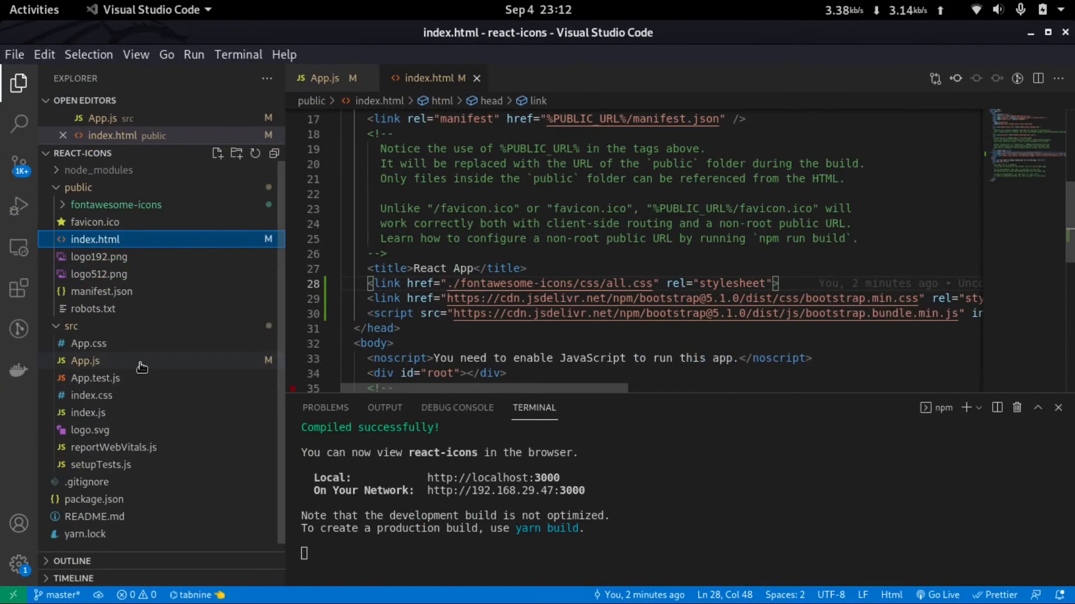
Add <h1><i class="fas fa-user"></i></h1> in App.js's row div, save, and view the React App page.
{"action": "left_click", "coordinate": [324, 77]}
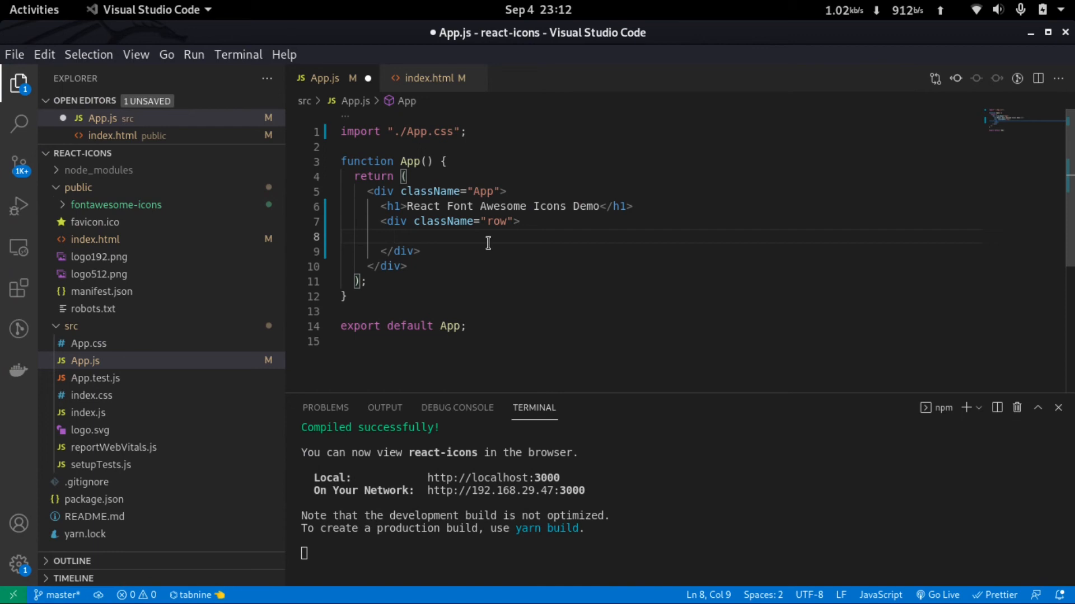
{"action": "type", "text": "<h1></h1>"}
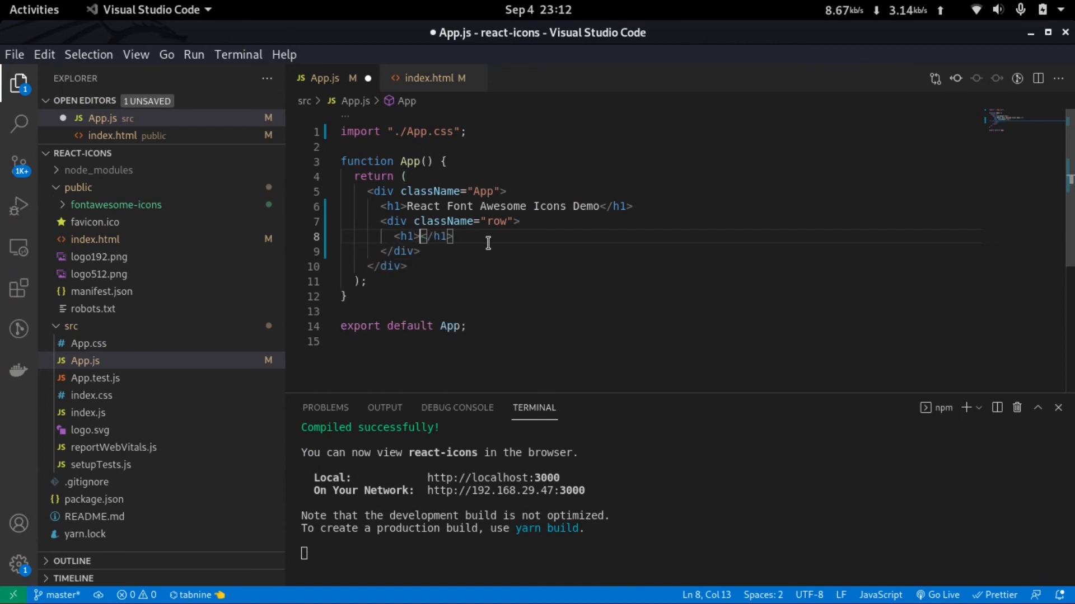
{"action": "mouse_move", "coordinate": [579, 259]}
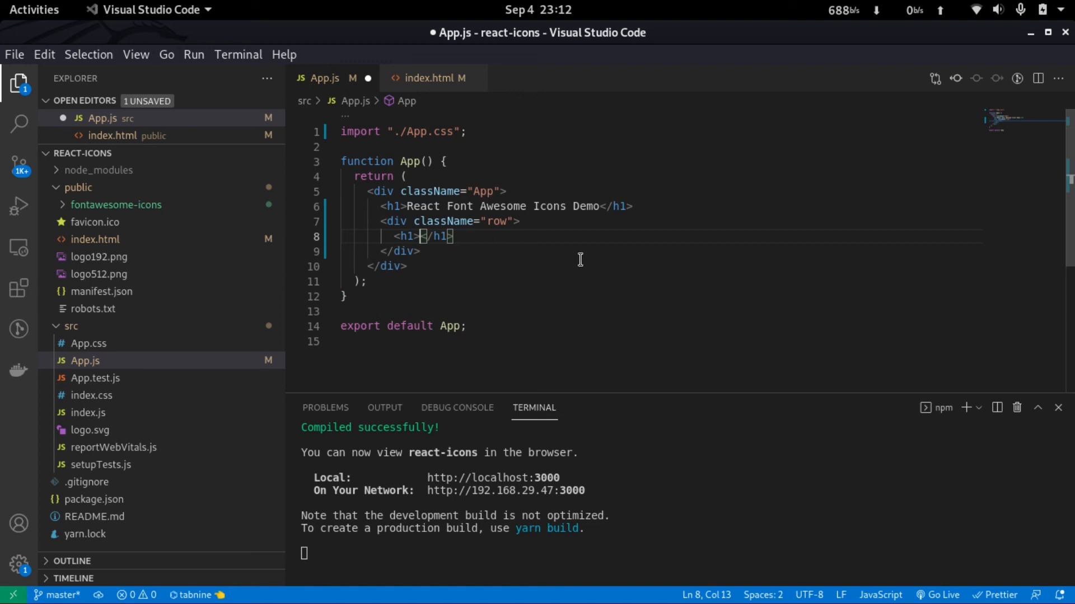
{"action": "type", "text": "<i class=\"fas fa-user\"></i>"}
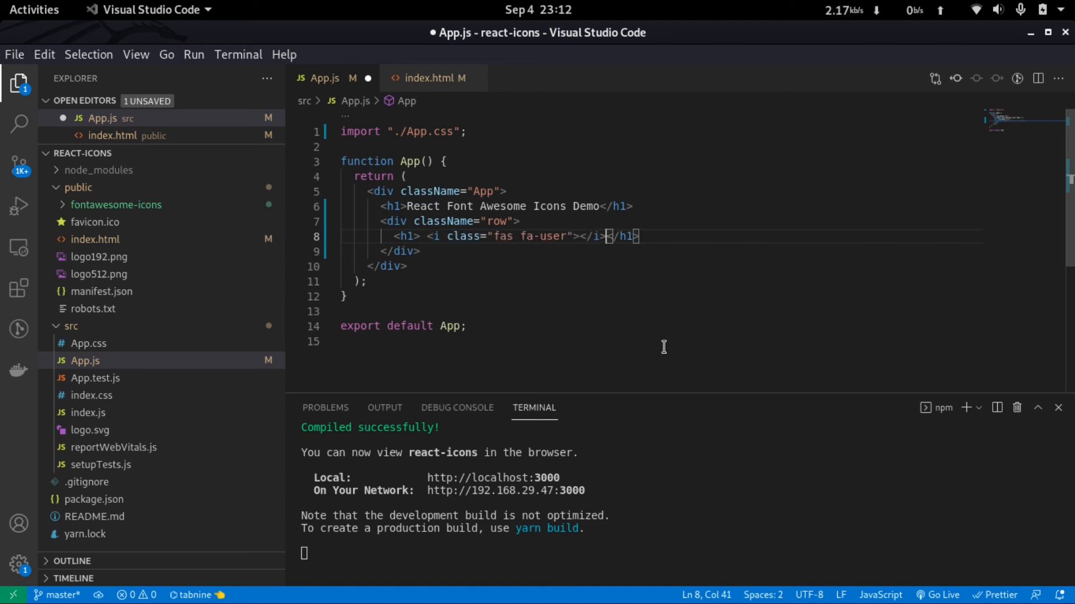
{"action": "key", "text": "Super"}
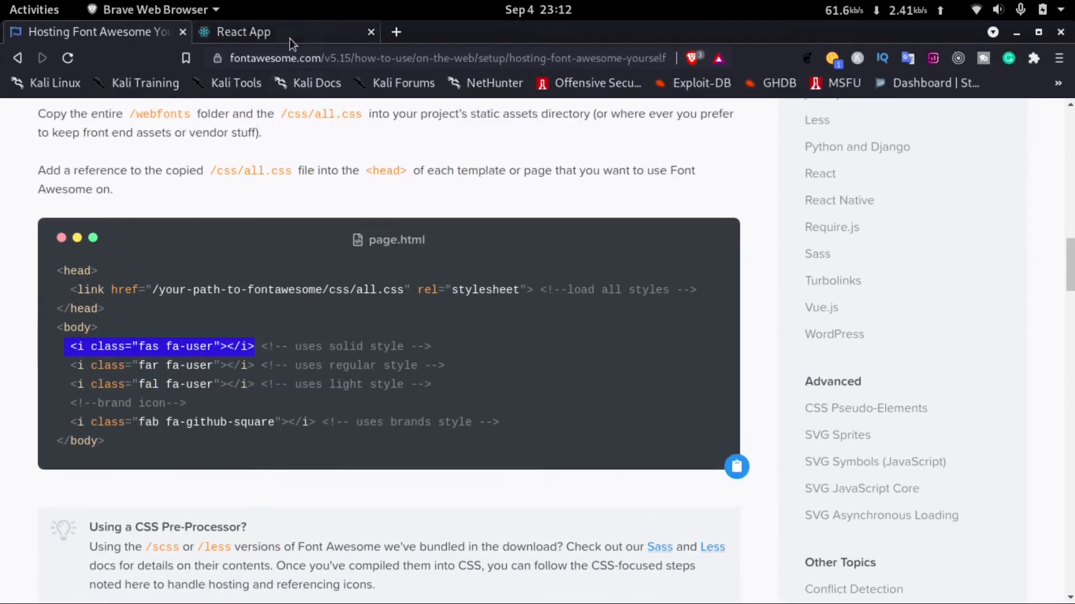
{"action": "left_click", "coordinate": [243, 31]}
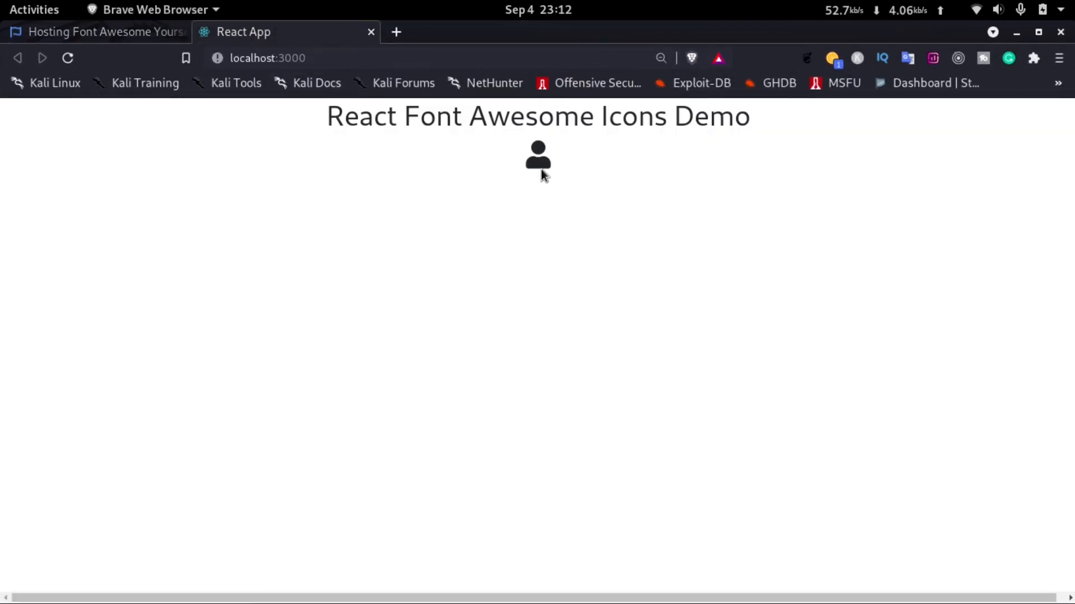